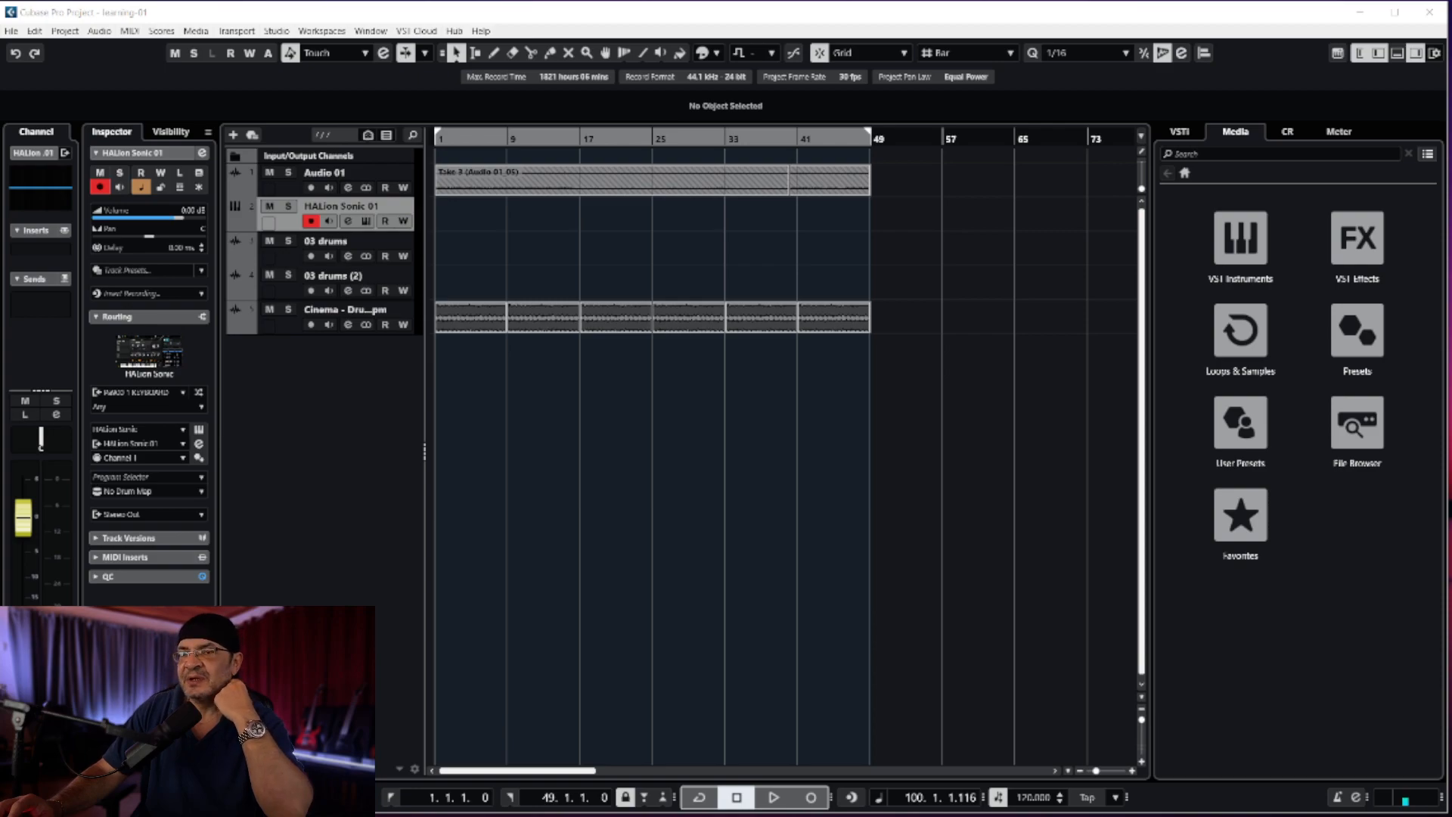
mouse_move(937, 514)
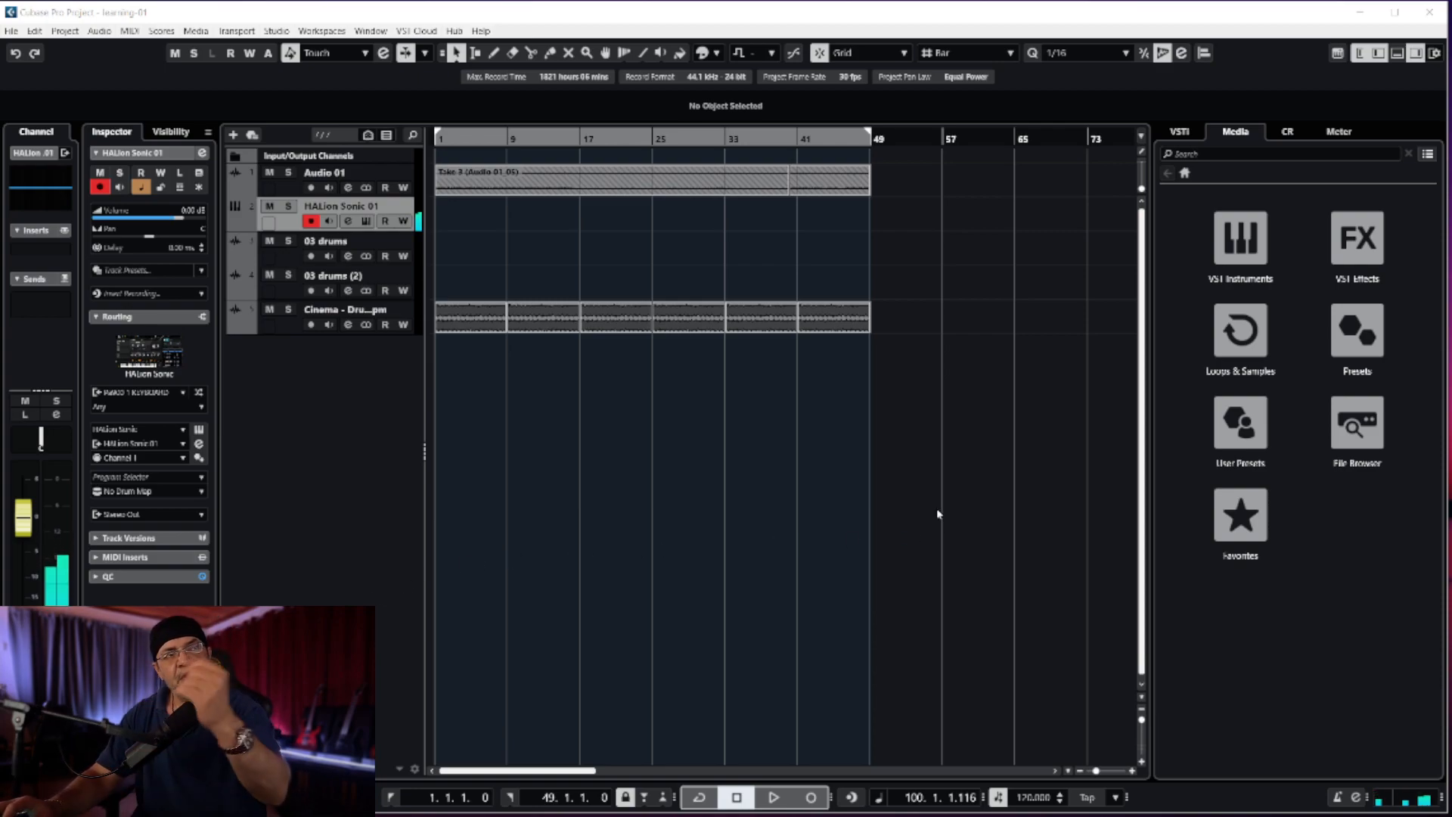
Step: Start project playback from the Transport bar
click(773, 797)
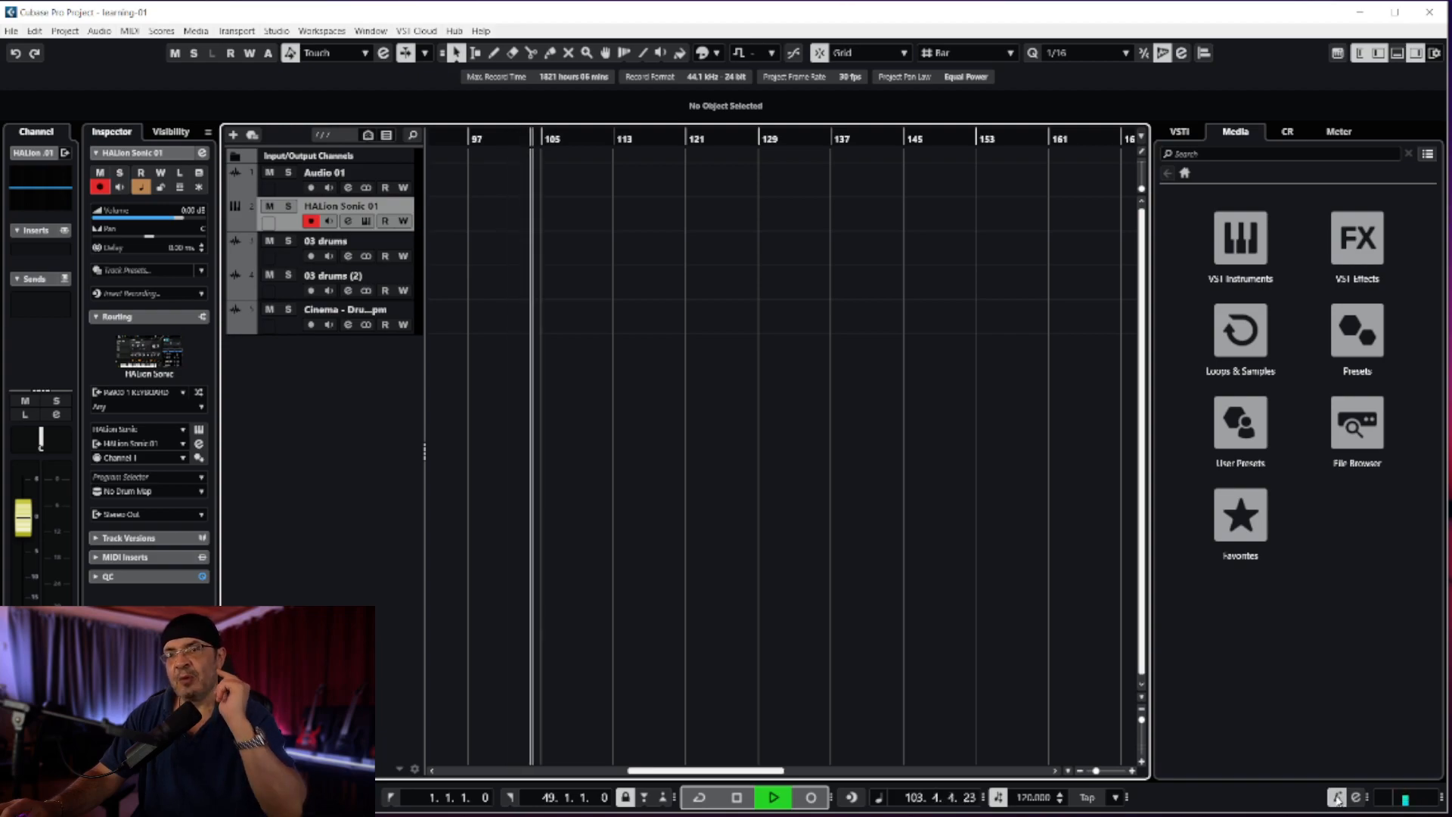
Step: Stop playback, leaving the playhead near bar 105
click(771, 797)
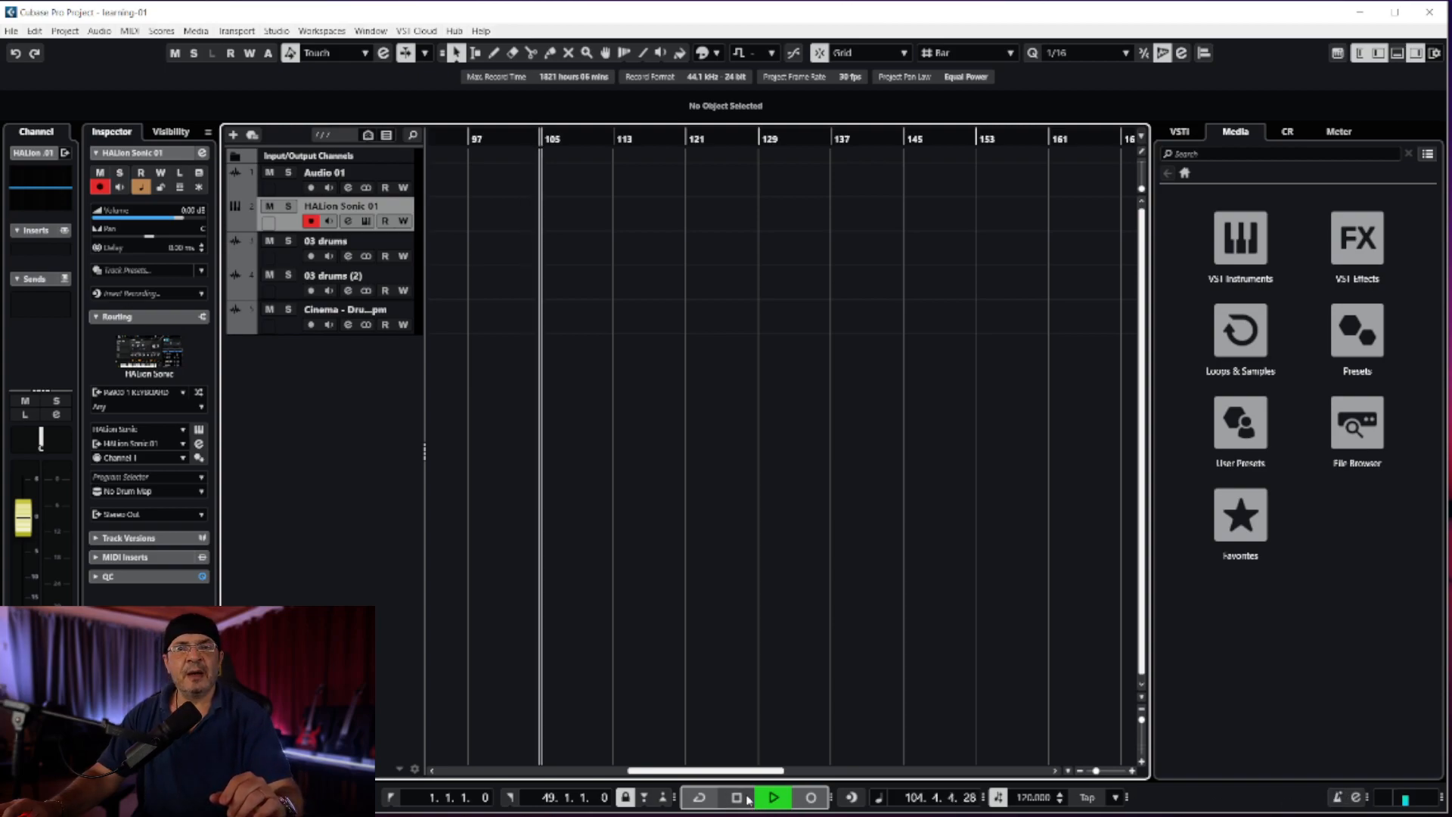
click(772, 797)
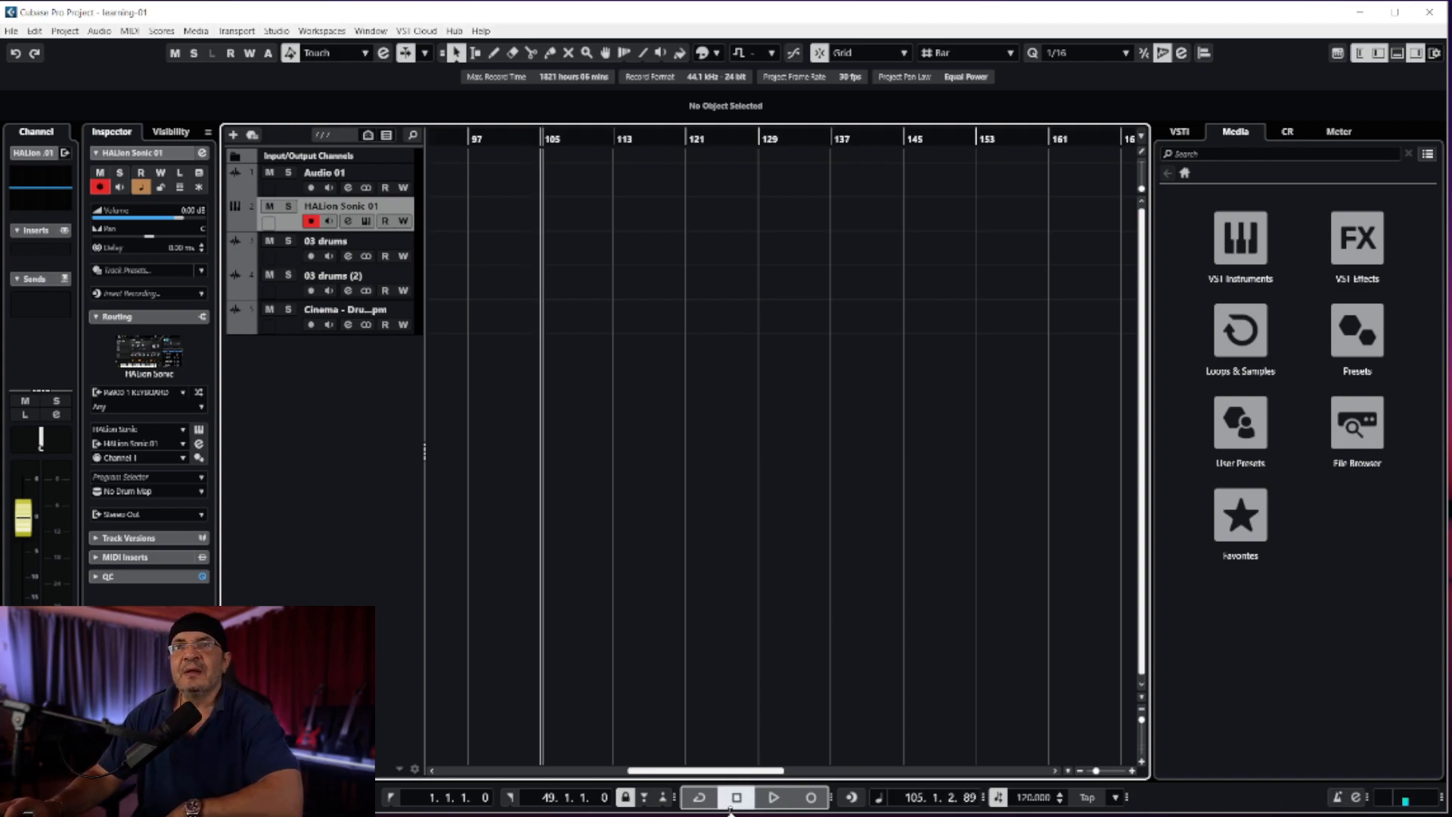
mouse_move(688, 685)
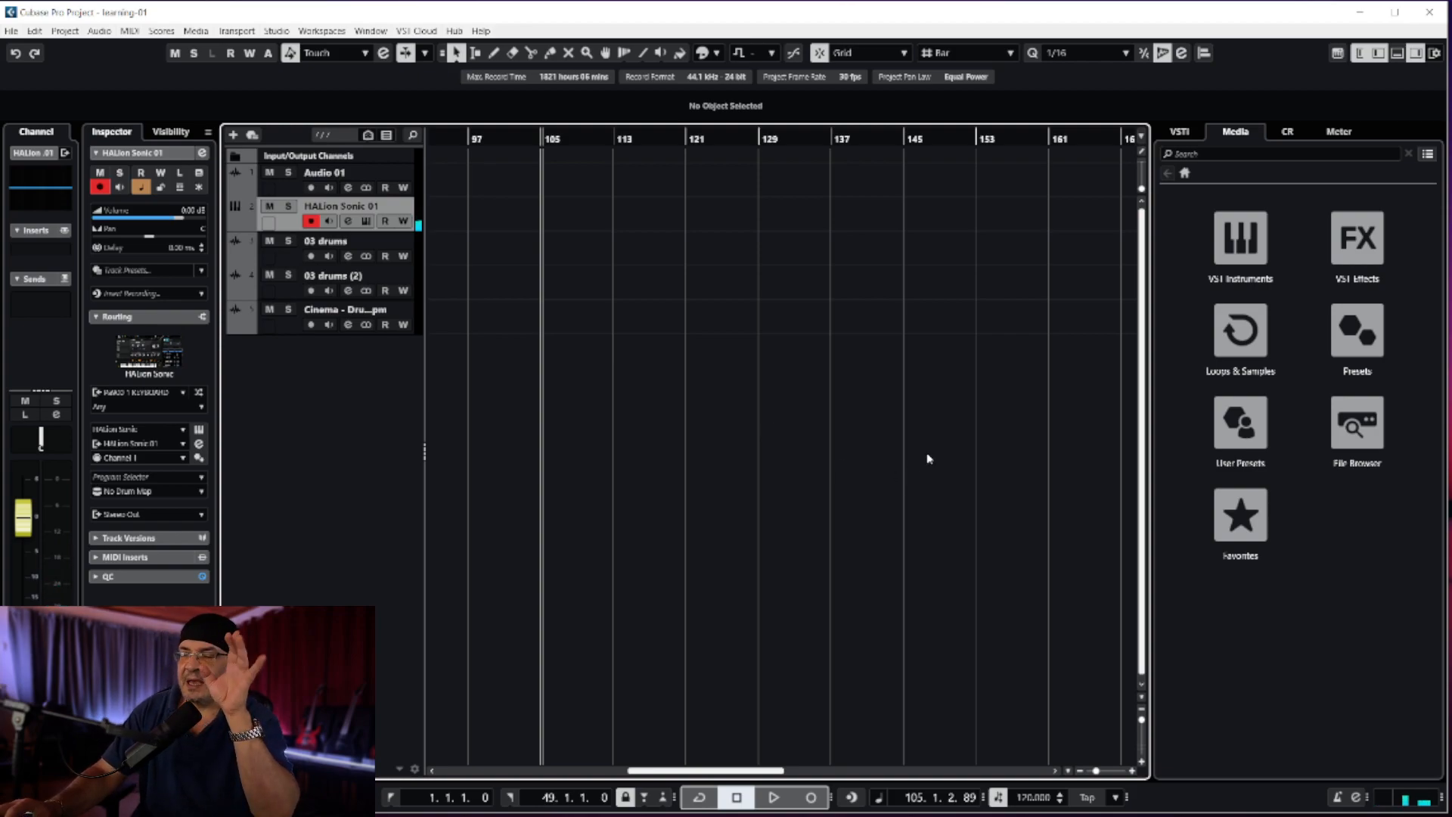
mouse_move(959, 436)
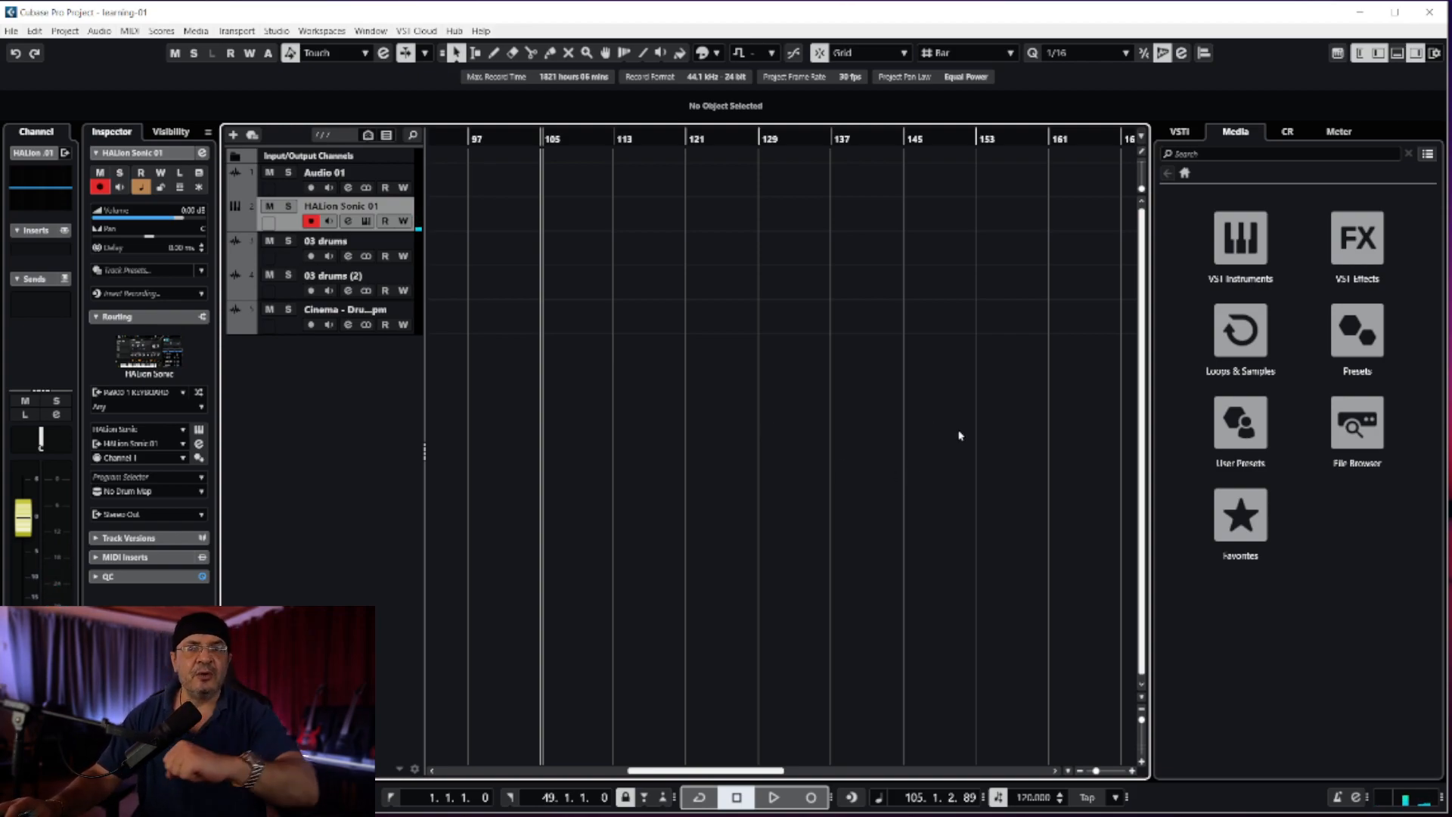
Step: Show the Control Room panel in the right zone
click(1285, 130)
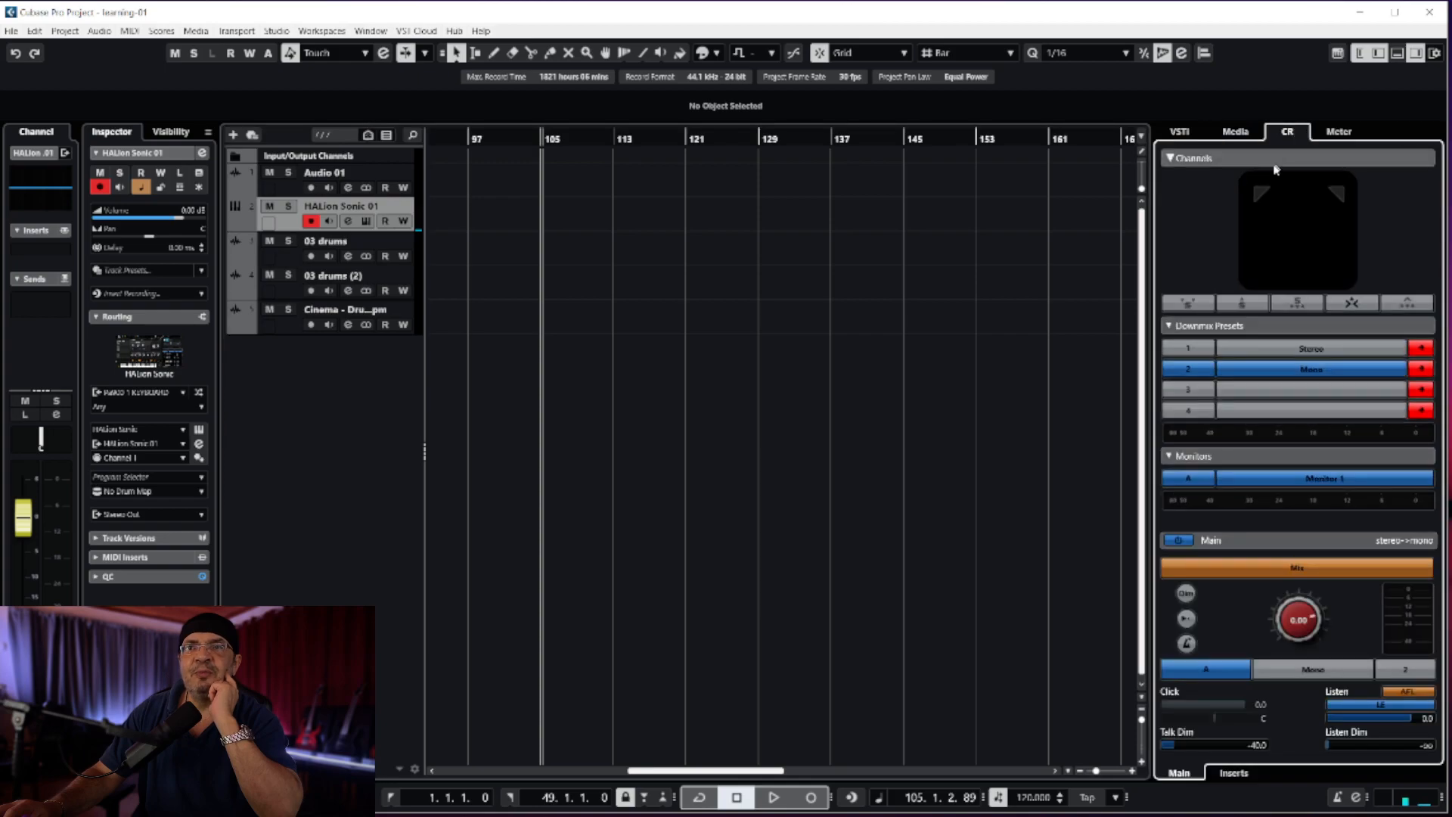
mouse_move(1236, 660)
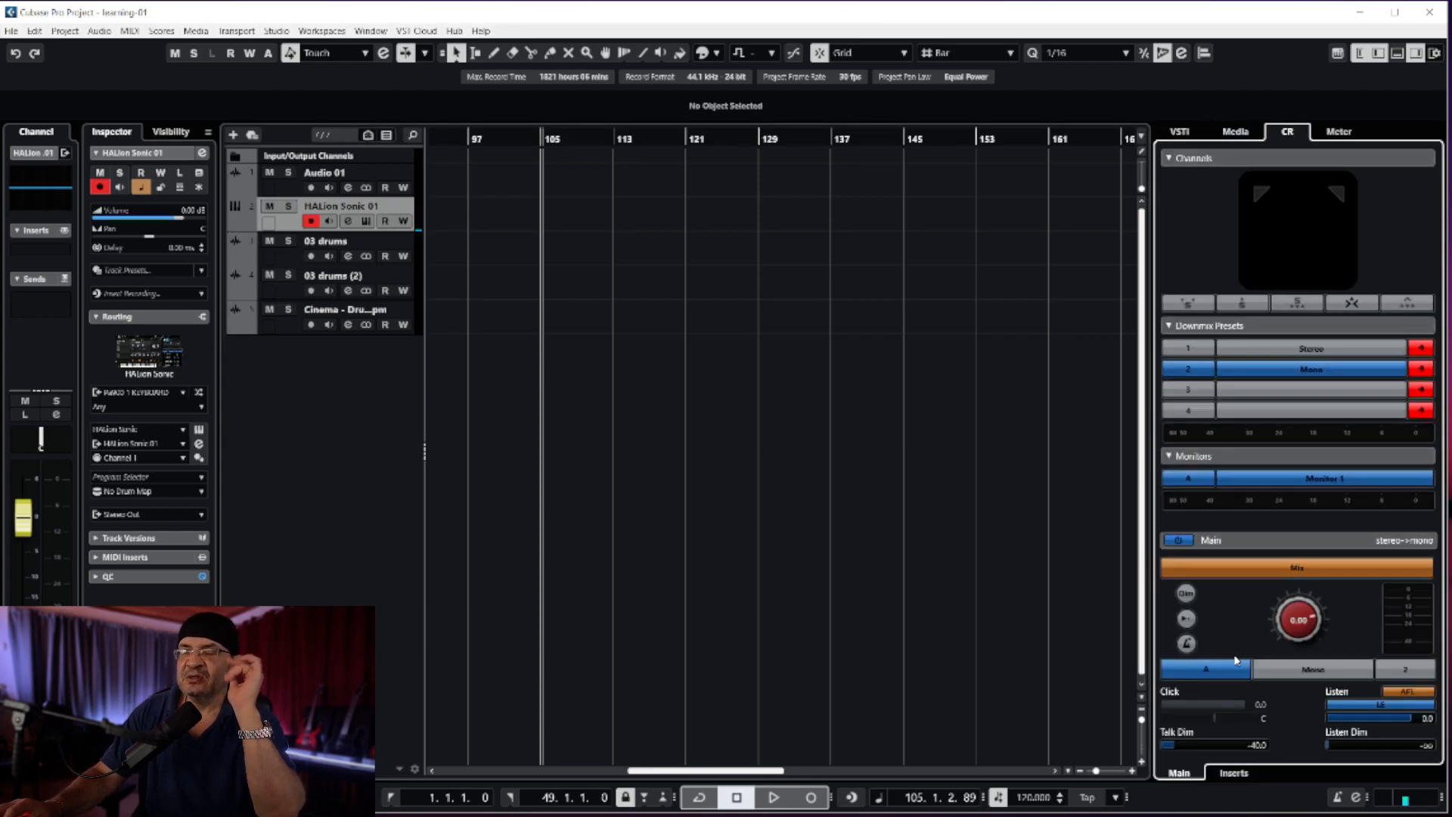
mouse_move(1116, 591)
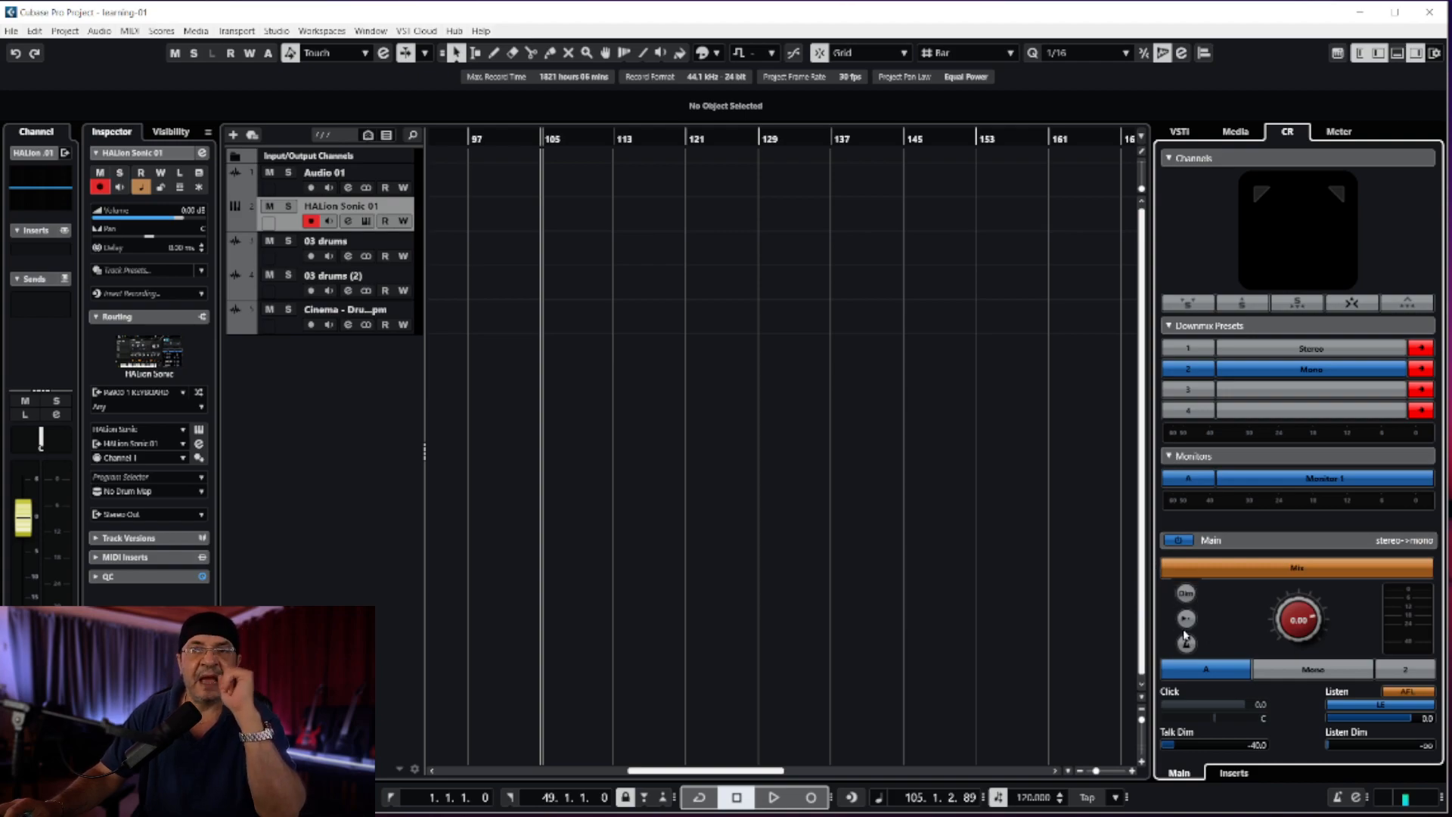
mouse_move(1186, 643)
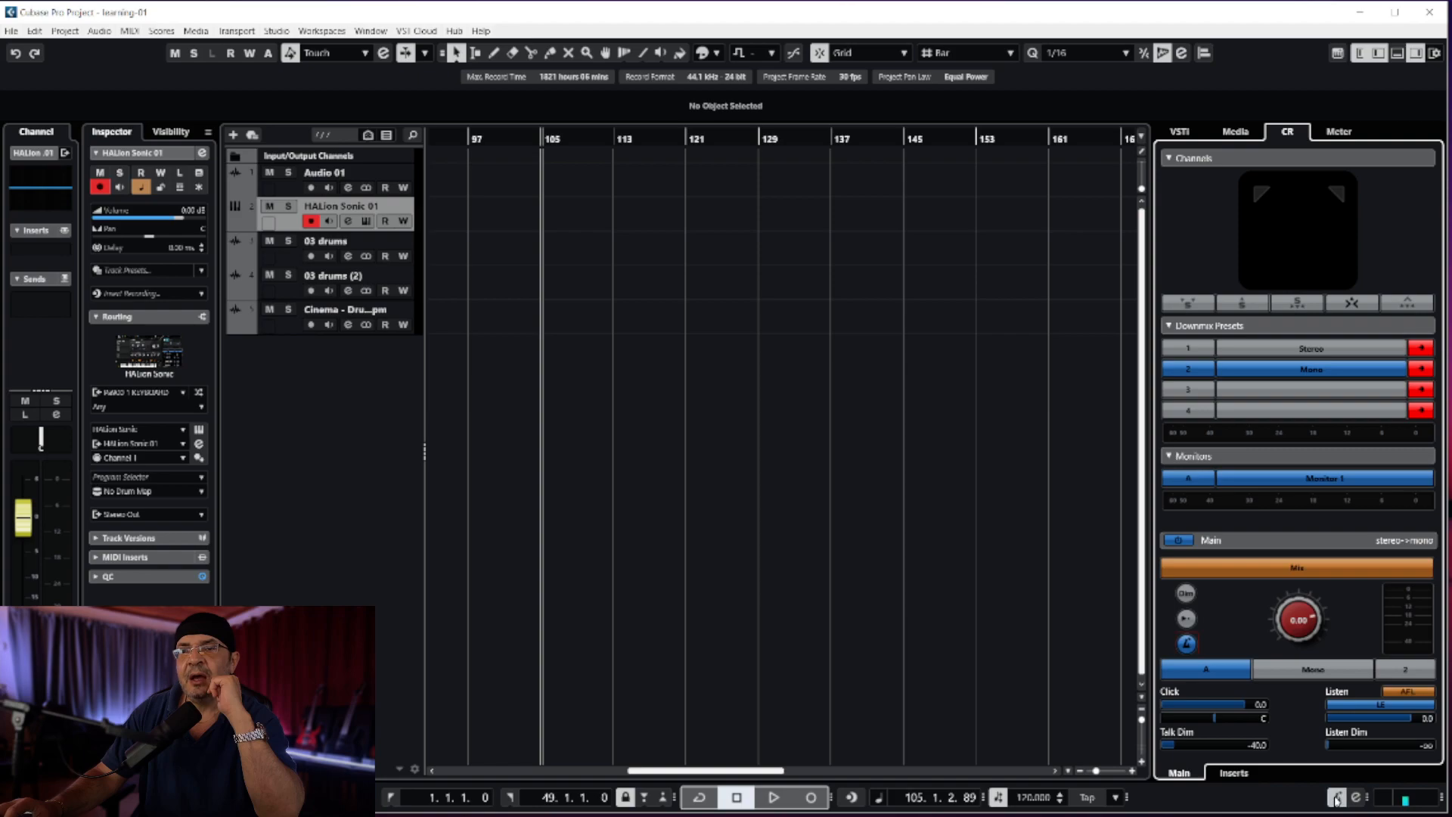
Step: Play the project to hear the metronome click, then stop near bar 109
click(773, 797)
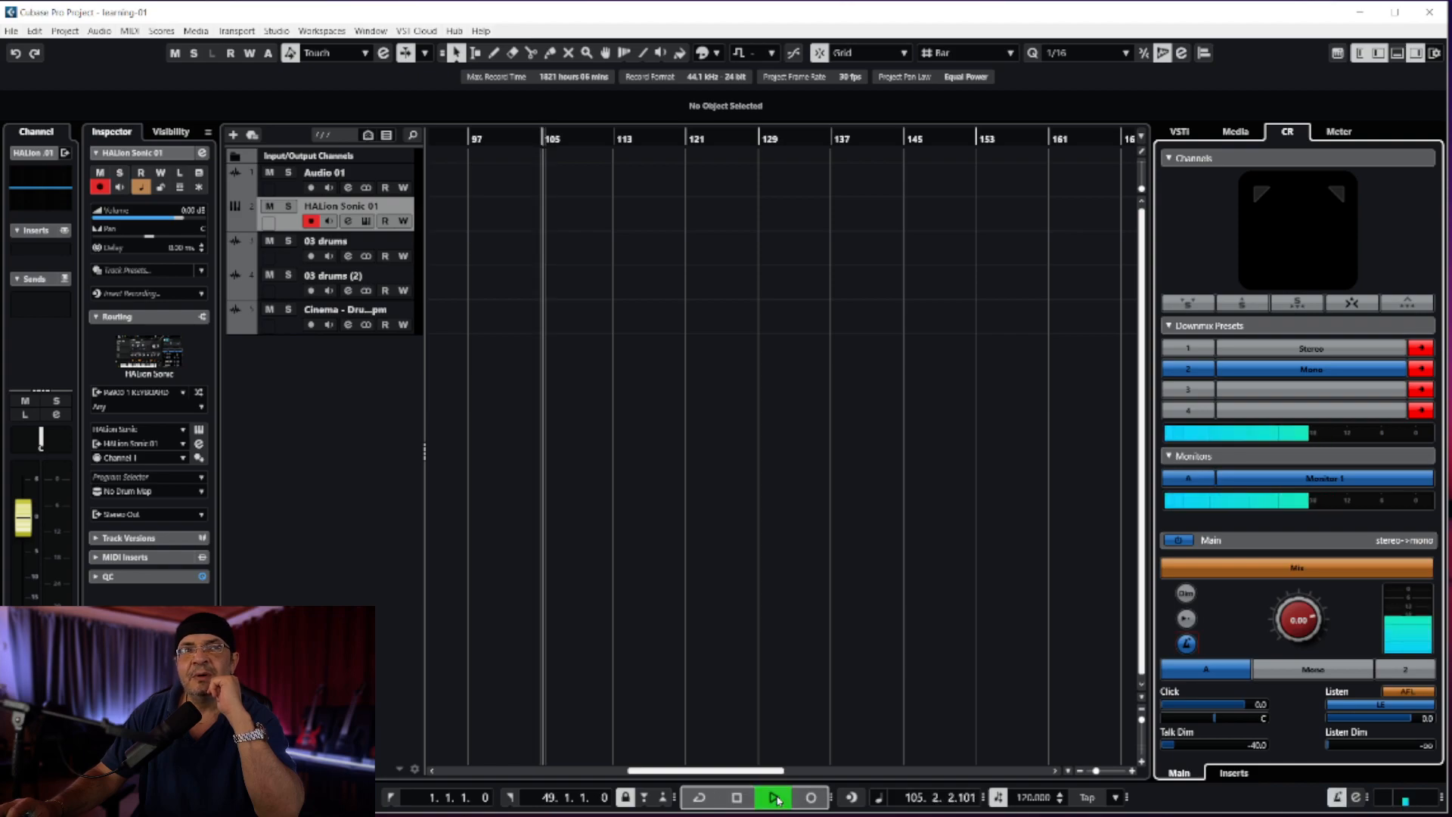
click(773, 797)
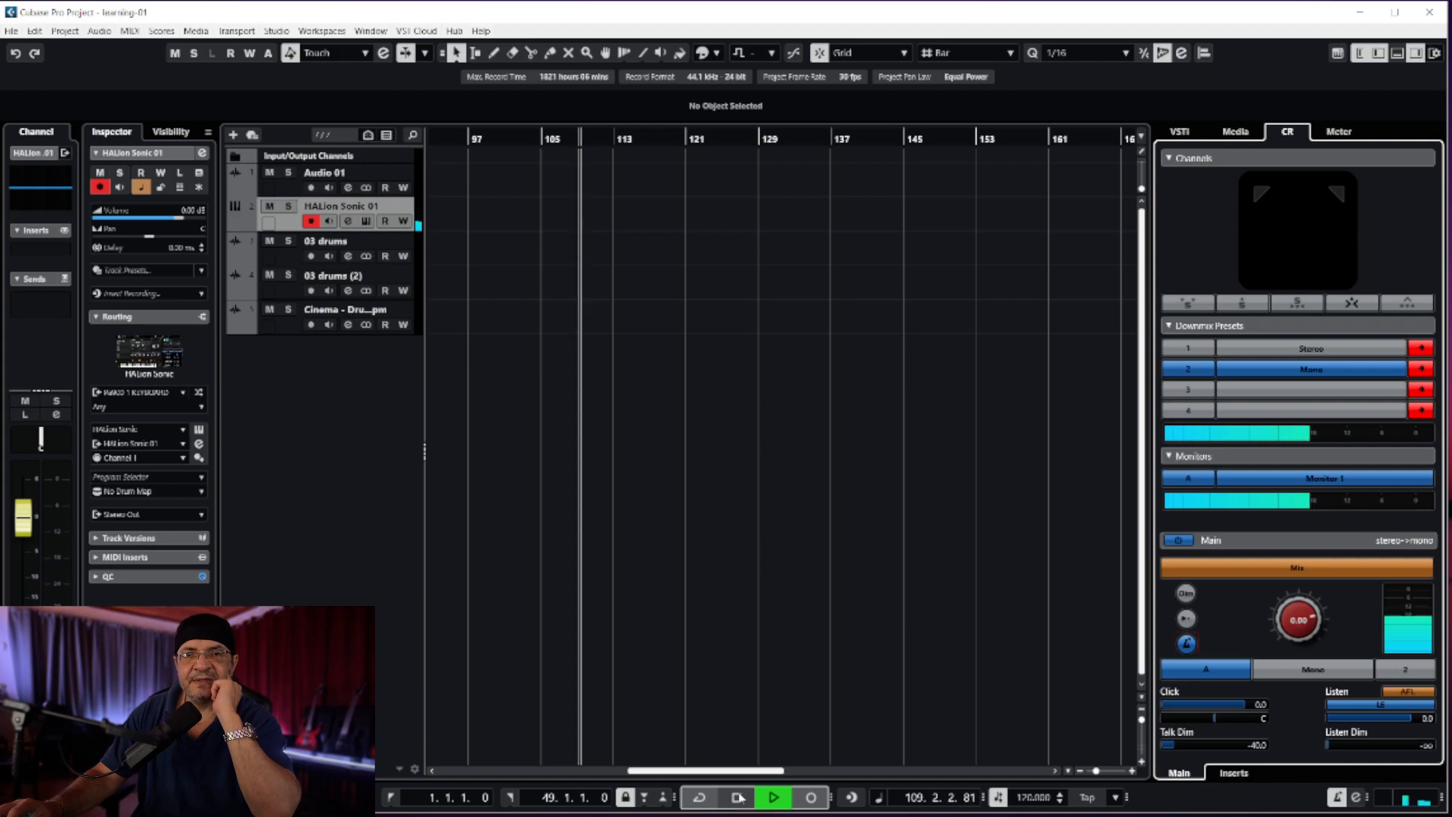
click(737, 797)
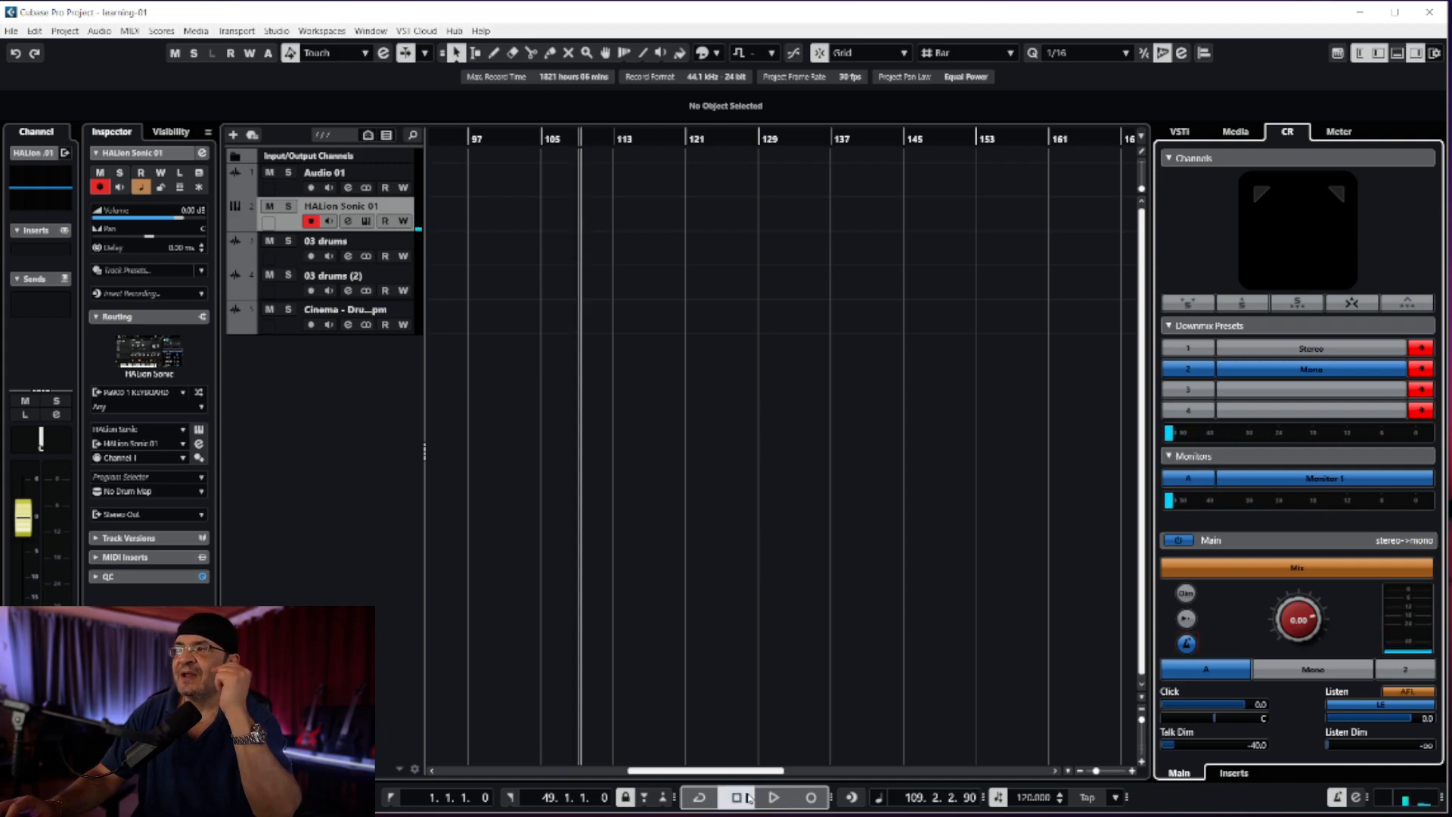